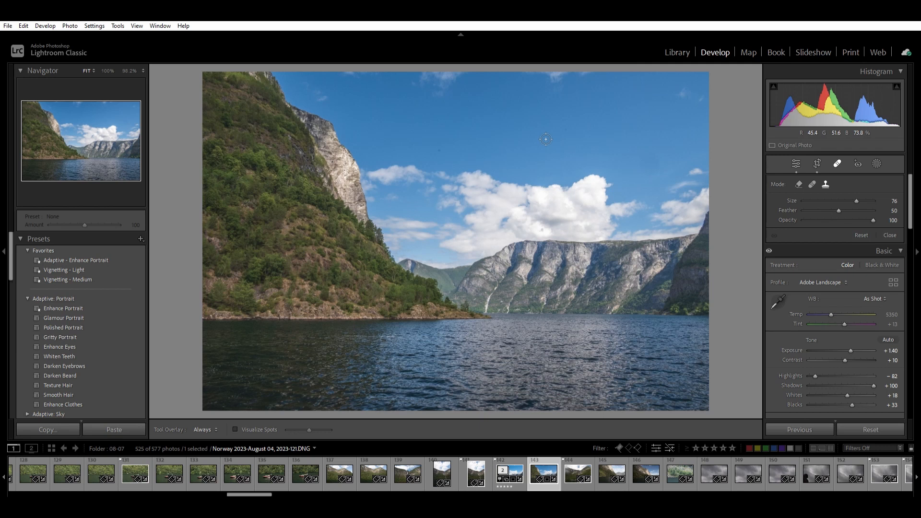
pyautogui.moveTo(554, 142)
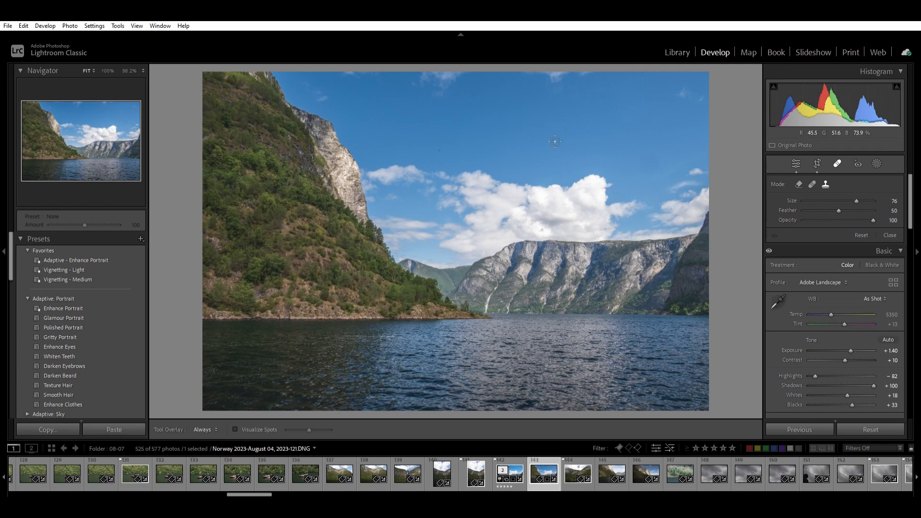
pyautogui.moveTo(457, 183)
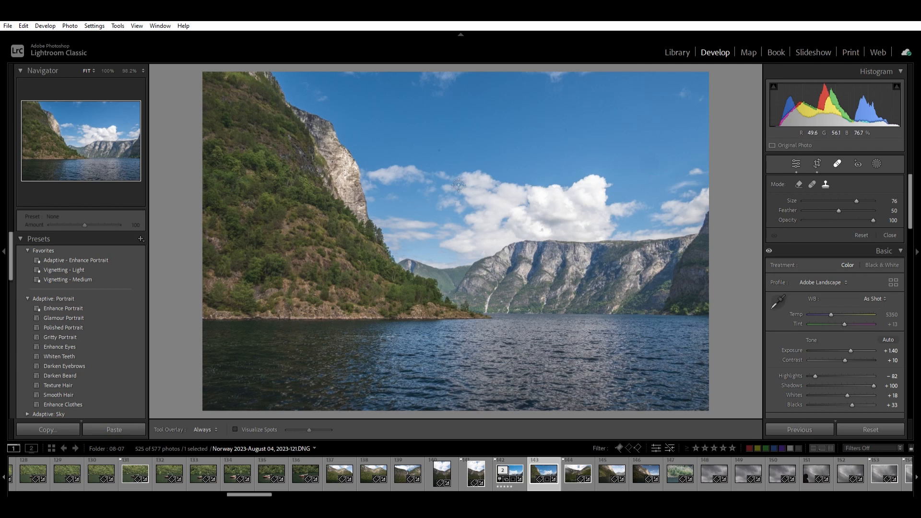
pyautogui.moveTo(447, 147)
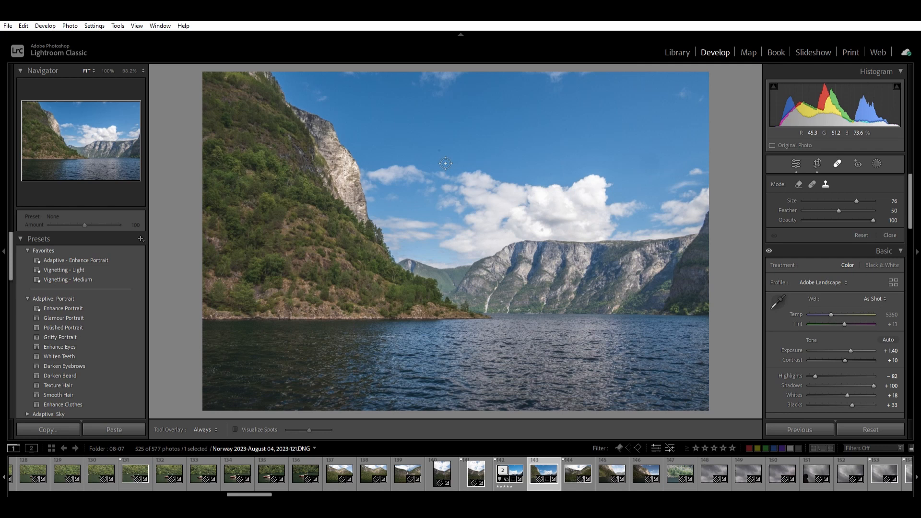
pyautogui.moveTo(448, 159)
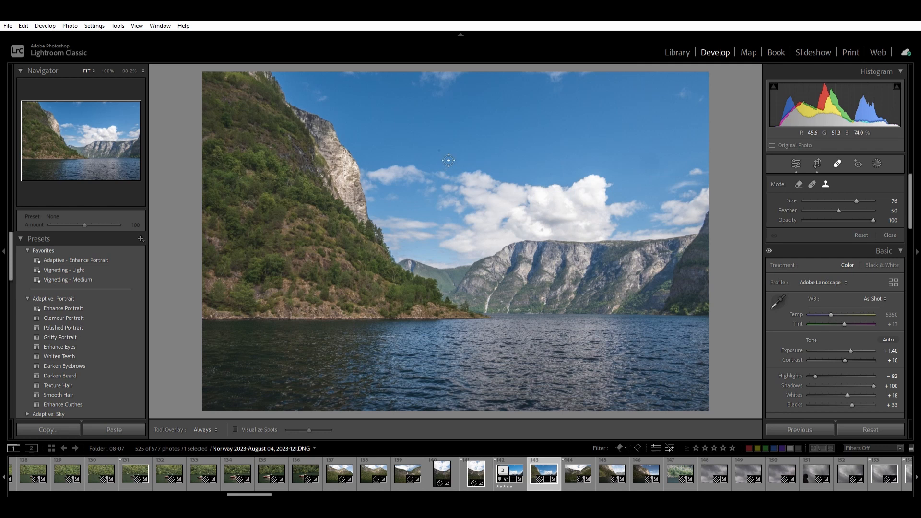
pyautogui.moveTo(447, 157)
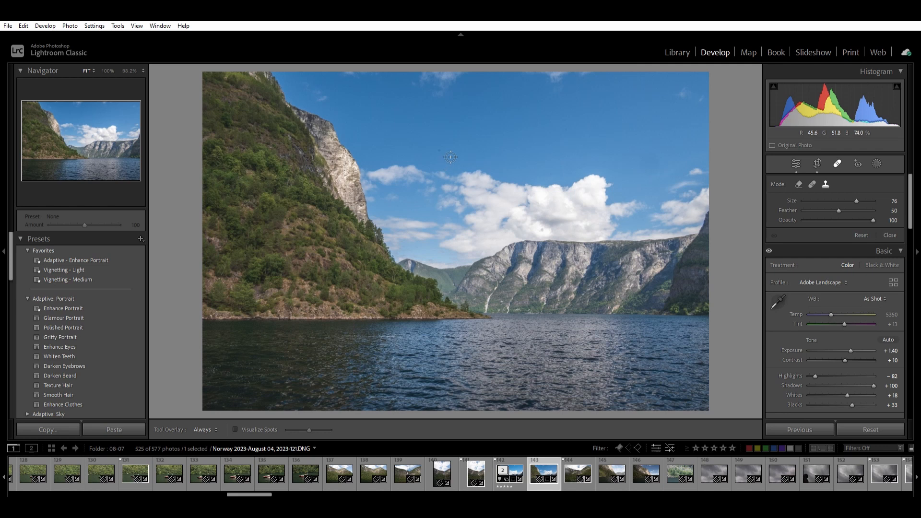
pyautogui.moveTo(464, 146)
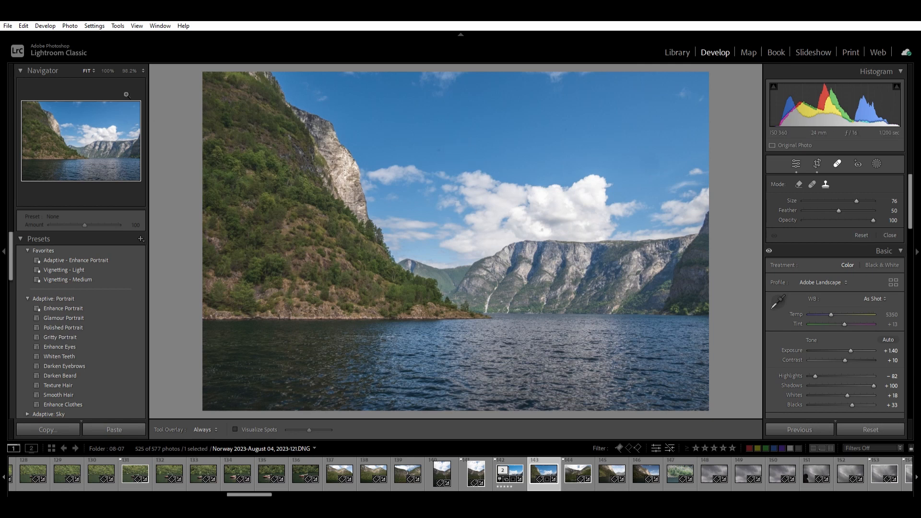
# Zoom into the sky, turn on Visualize Spots, and heal the dust spot in the upper sky
pyautogui.click(82, 121)
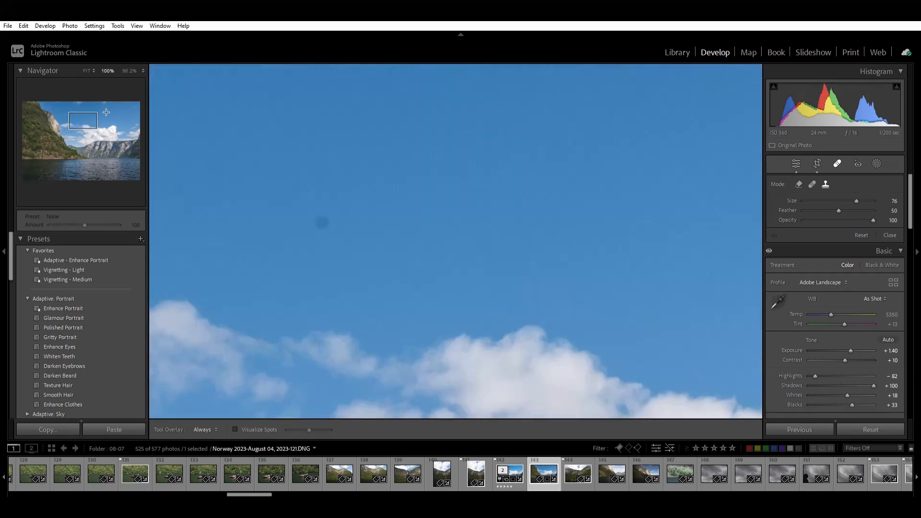
pyautogui.moveTo(82, 121); pyautogui.dragTo(97, 132)
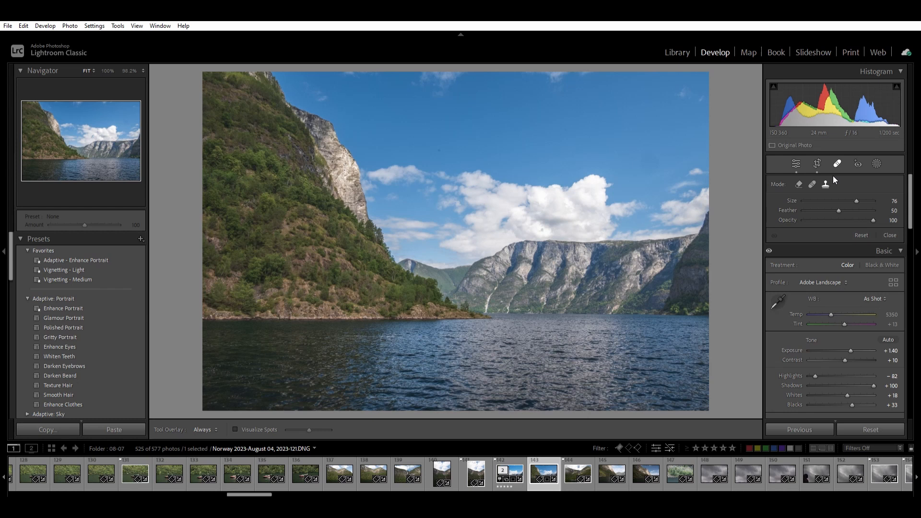
pyautogui.moveTo(828, 158)
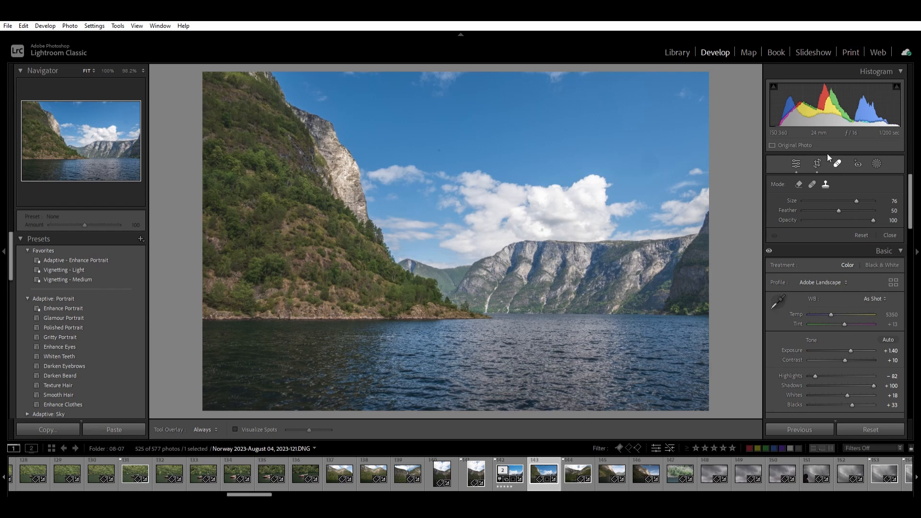
pyautogui.moveTo(834, 159)
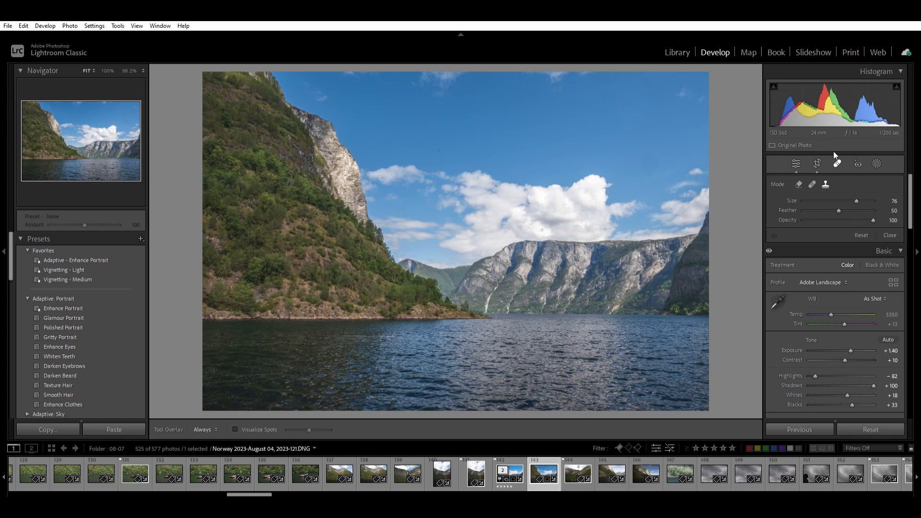
pyautogui.moveTo(832, 178)
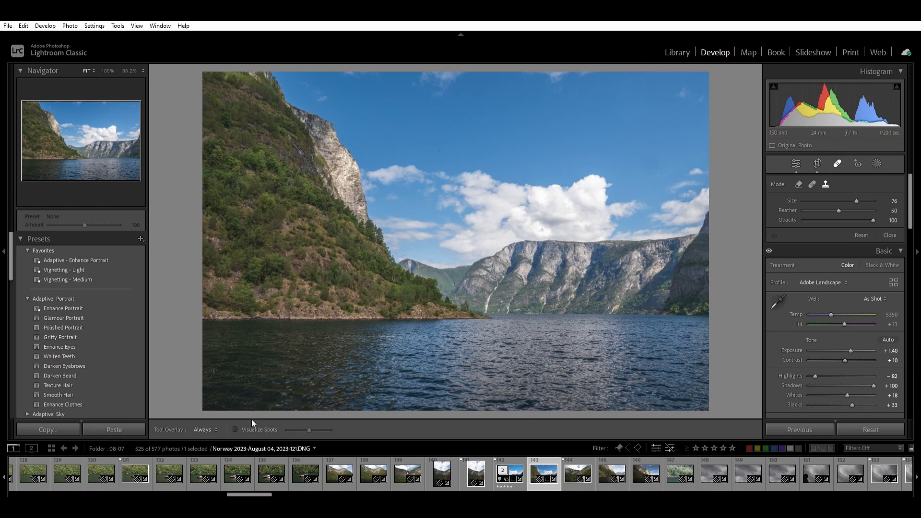
pyautogui.click(235, 429)
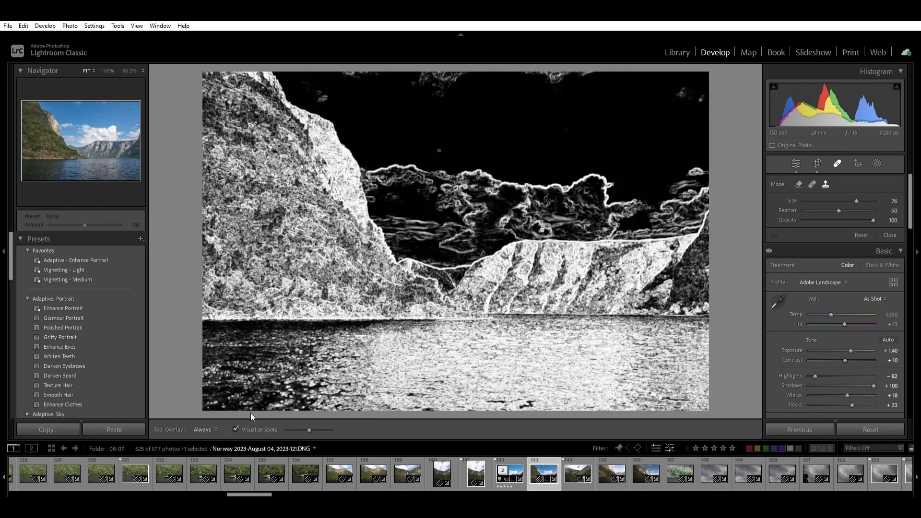
pyautogui.moveTo(447, 149)
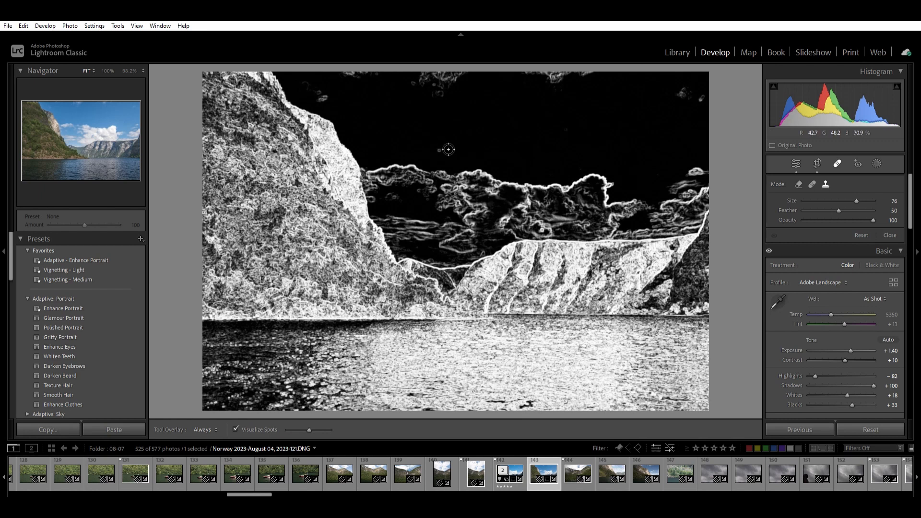
pyautogui.click(416, 148)
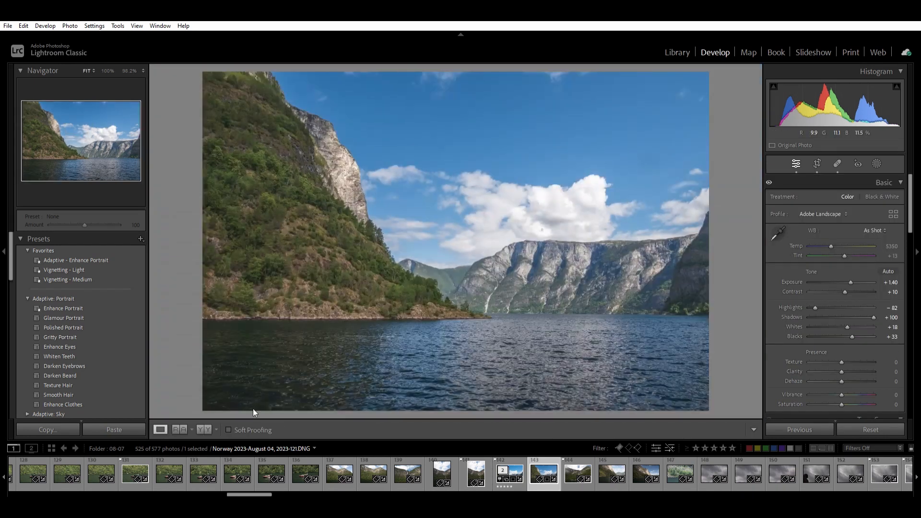
pyautogui.click(837, 164)
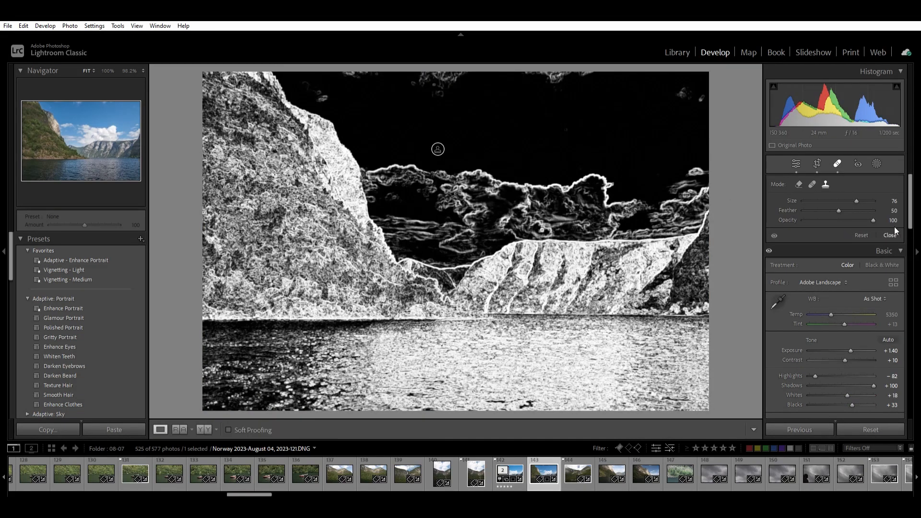
pyautogui.click(889, 235)
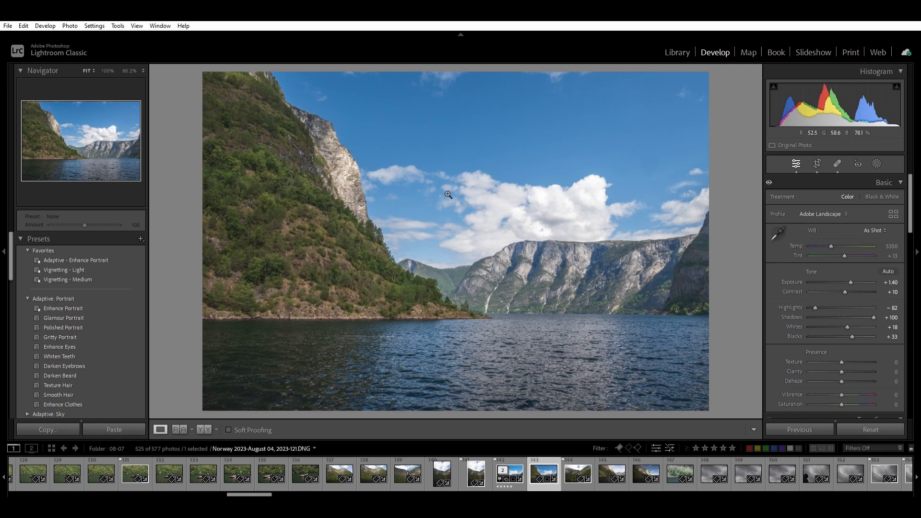
pyautogui.moveTo(442, 159)
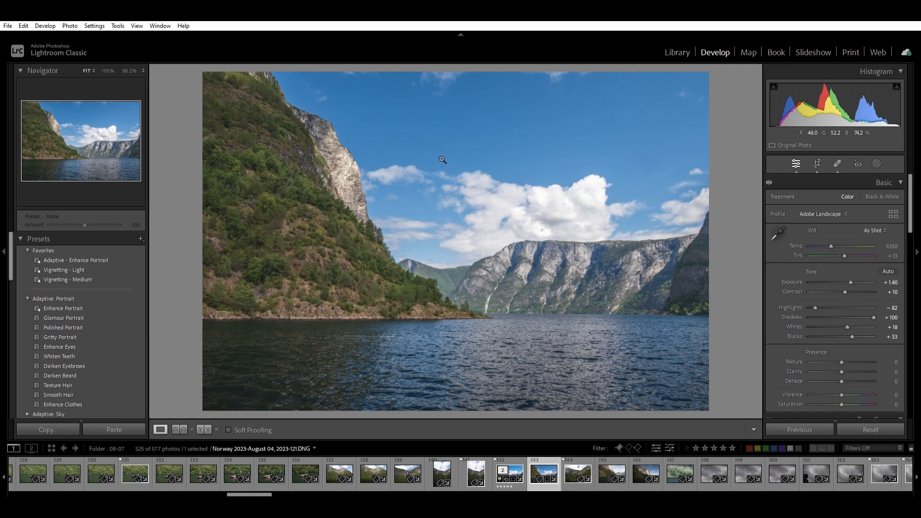
pyautogui.moveTo(715, 224)
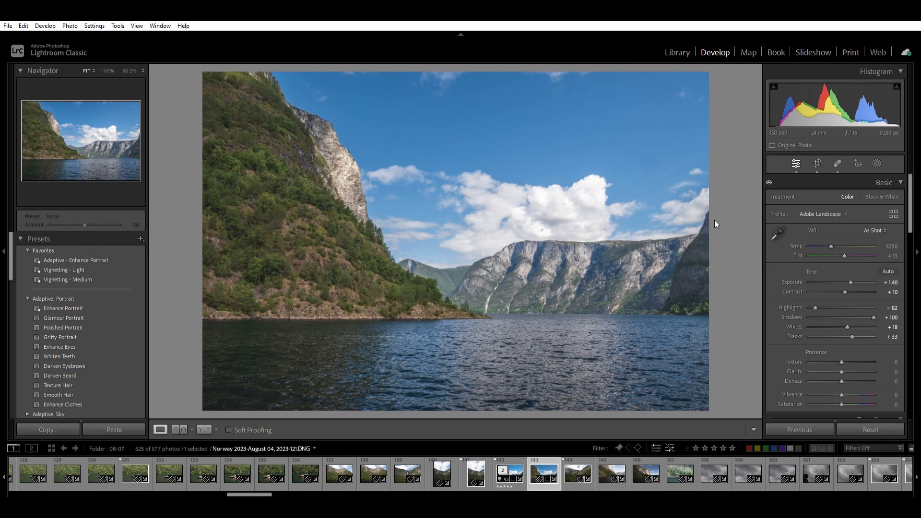
pyautogui.moveTo(679, 219)
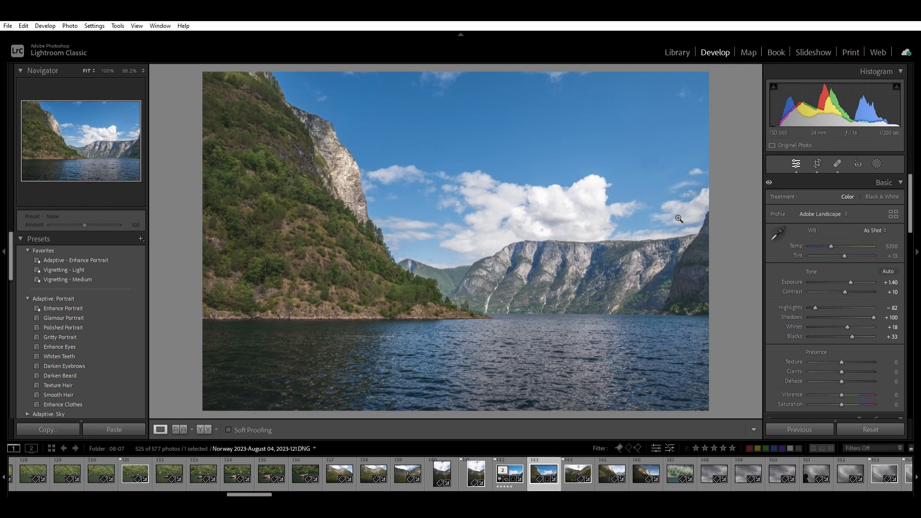
pyautogui.moveTo(815, 257)
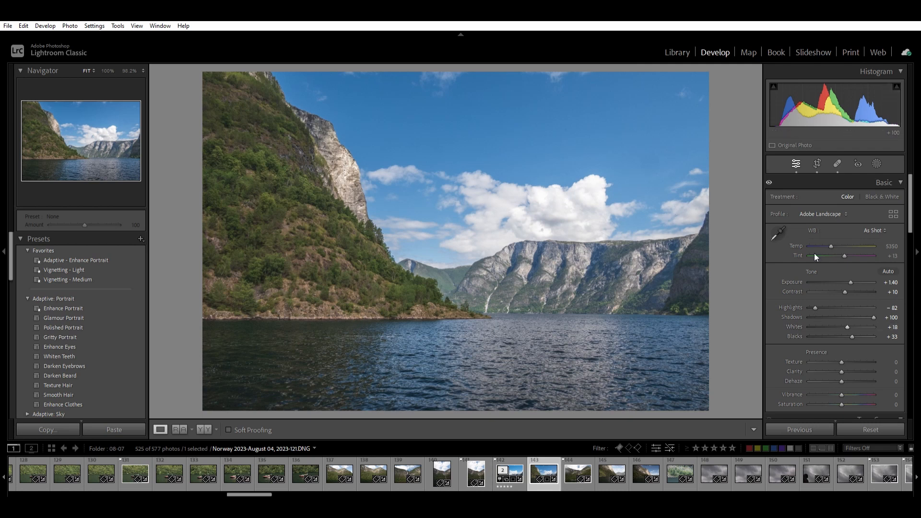
pyautogui.moveTo(875, 64)
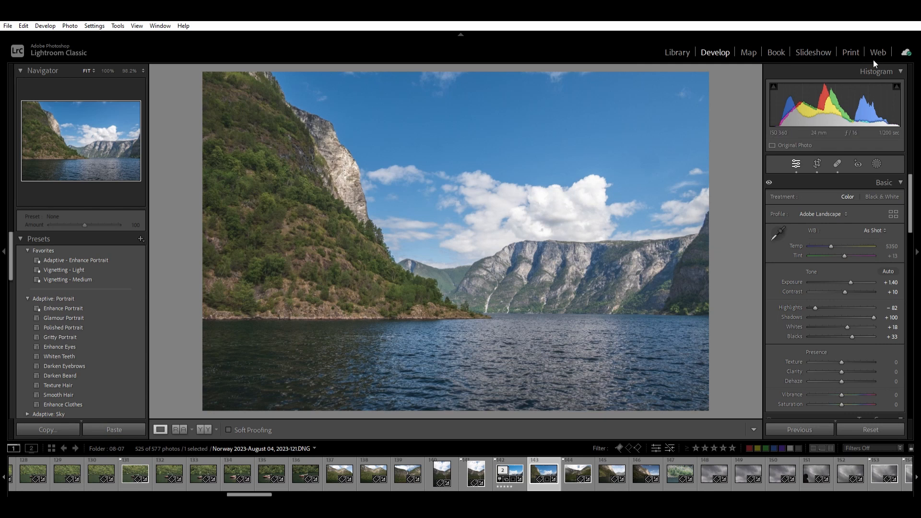